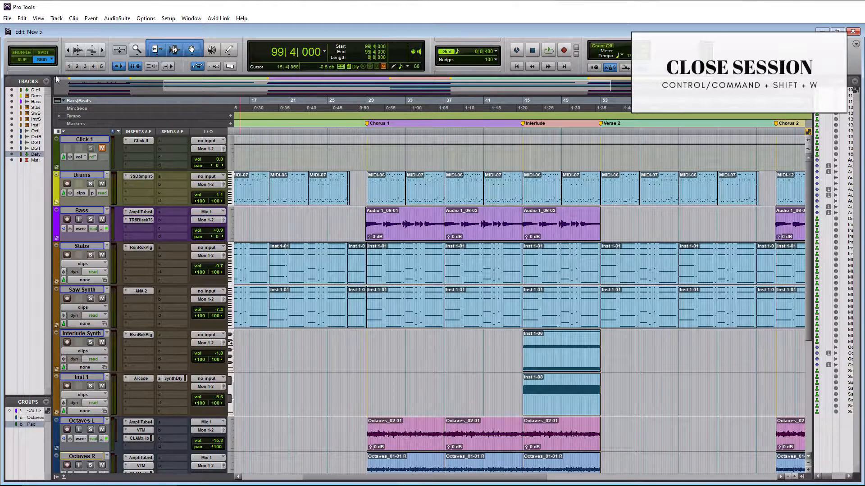
Close the New 5 session from the File menu, leaving no session loaded.
click(7, 19)
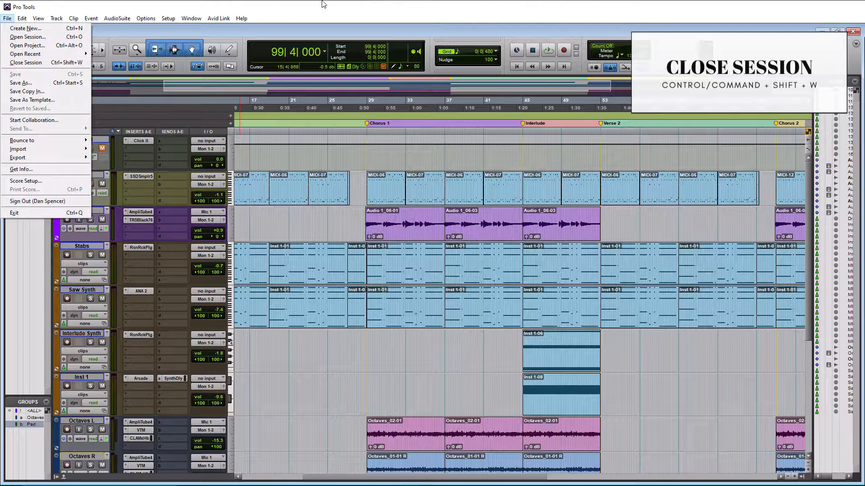
click(26, 62)
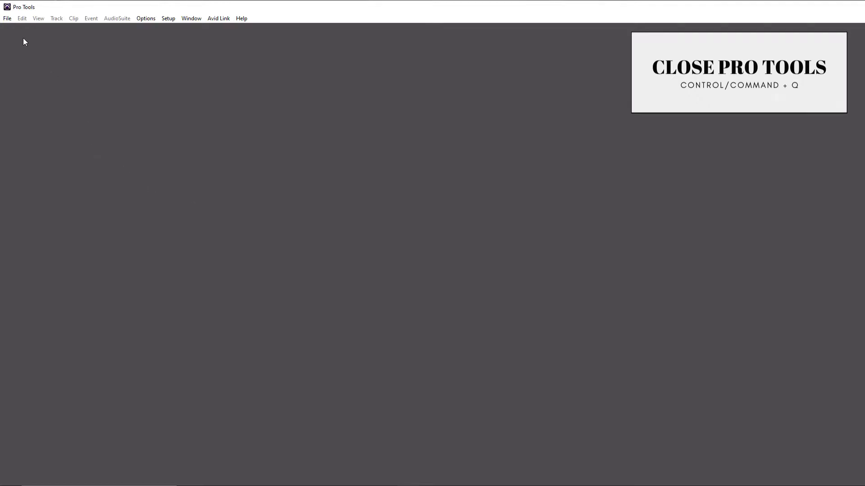
Quit Pro Tools via File > Exit.
click(7, 18)
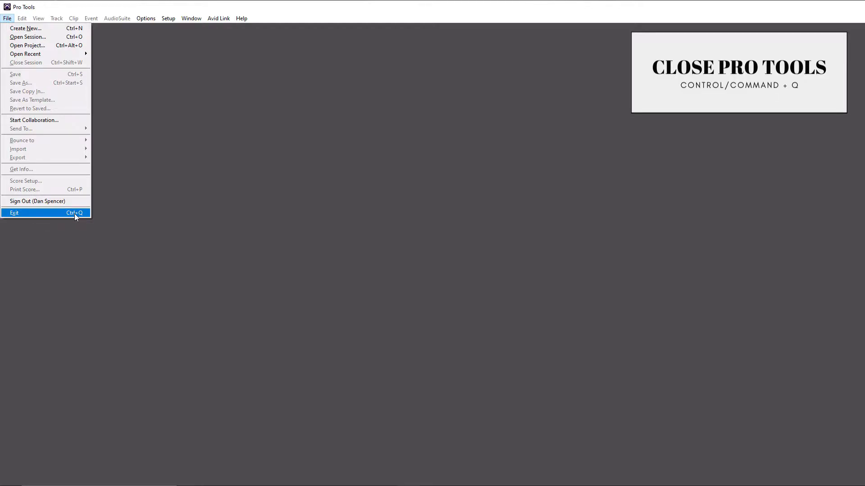
click(14, 212)
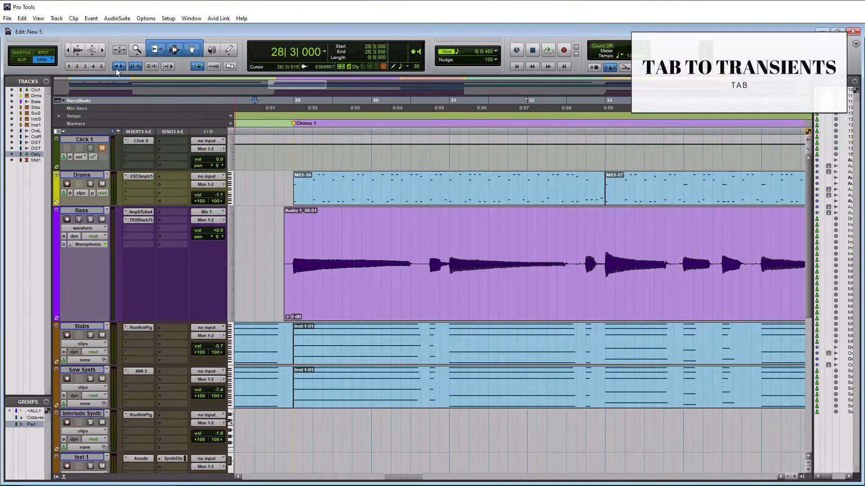
mouse_move(119, 66)
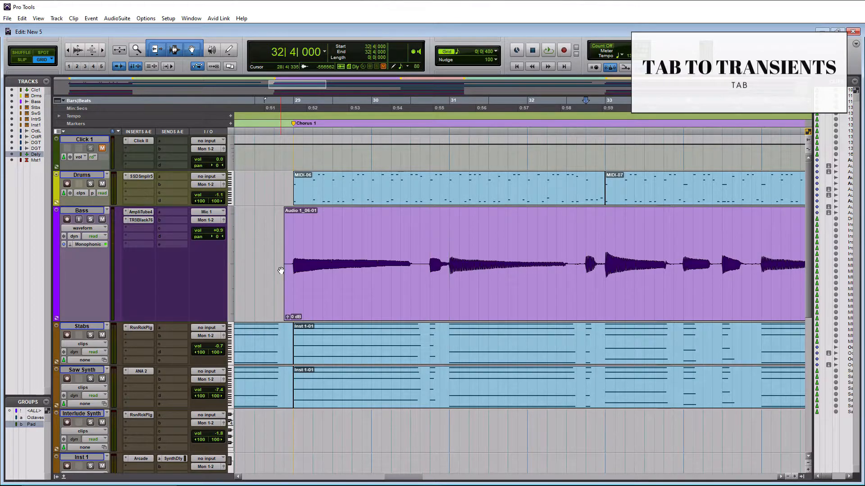
Tab to the next Bass transient at bar 33 and bring up the Bass track view selector.
key(Tab)
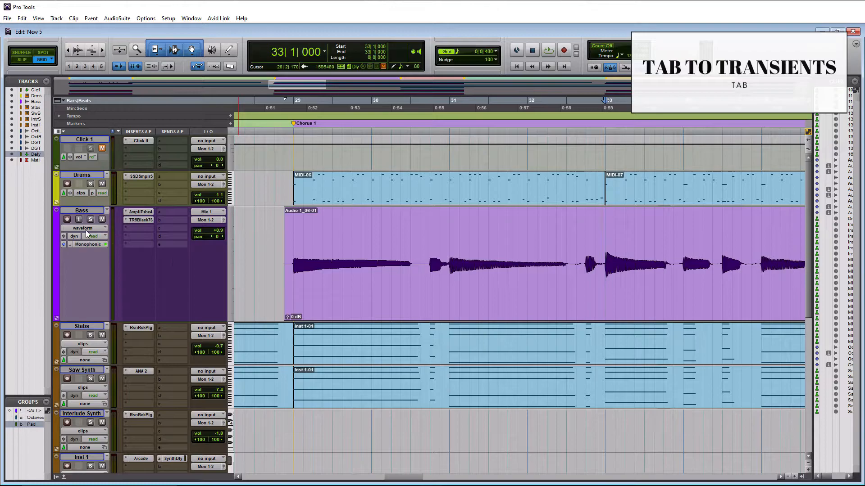
click(87, 228)
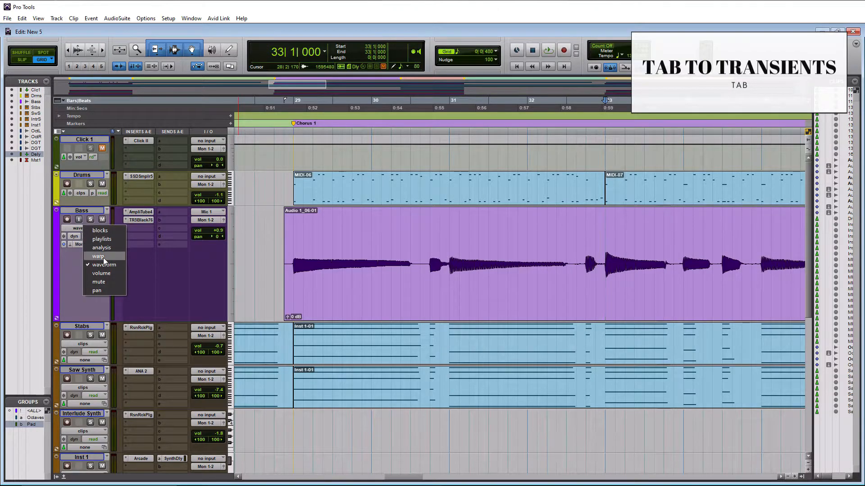
Switch the Bass track to warp view and jump to the next detected transient.
click(98, 256)
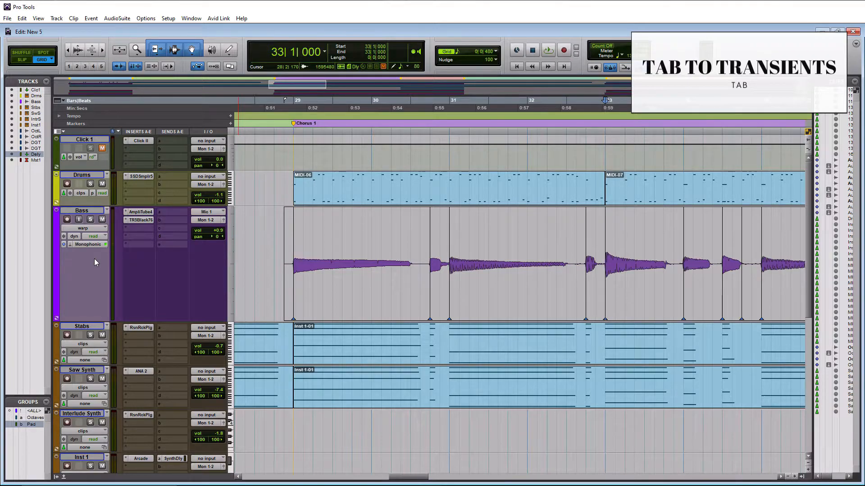
mouse_move(158, 205)
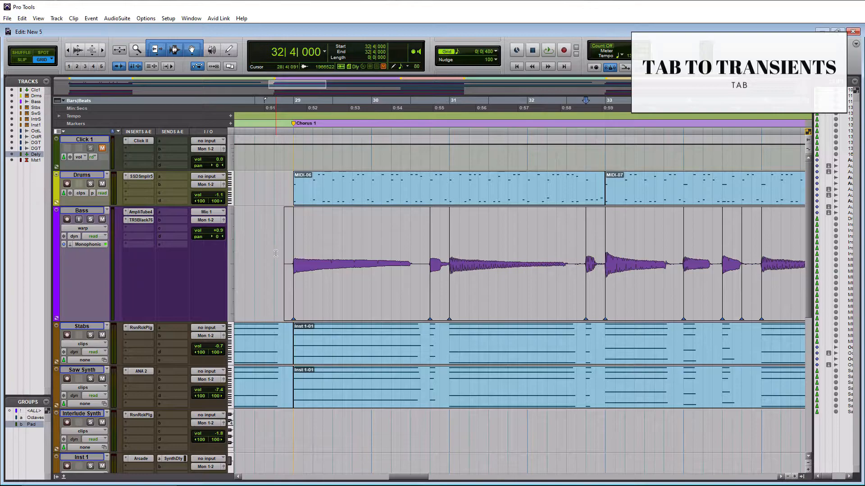
key(tab)
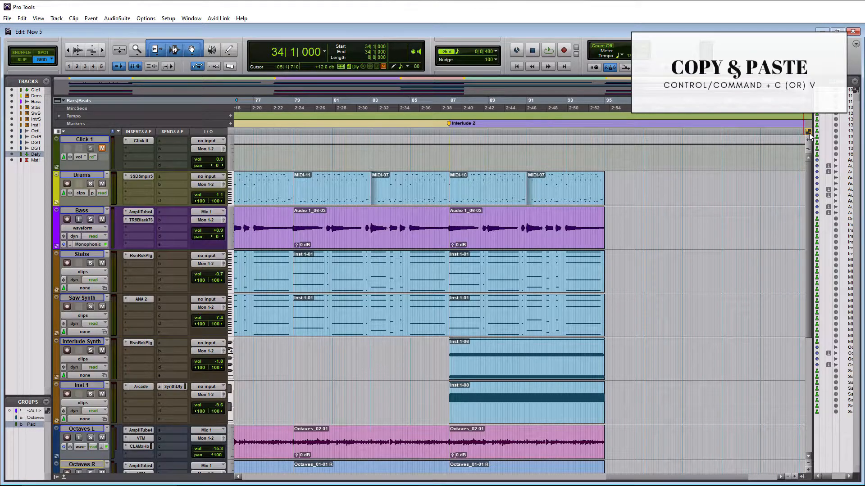
mouse_move(807, 134)
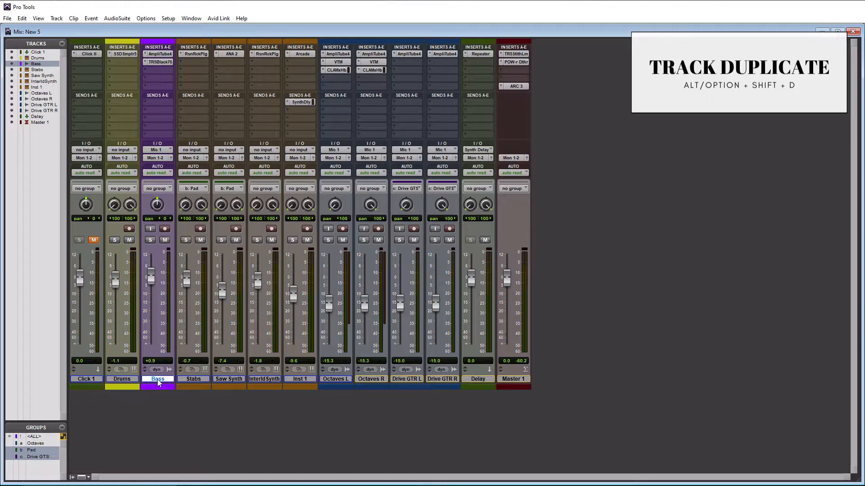
mouse_move(122, 380)
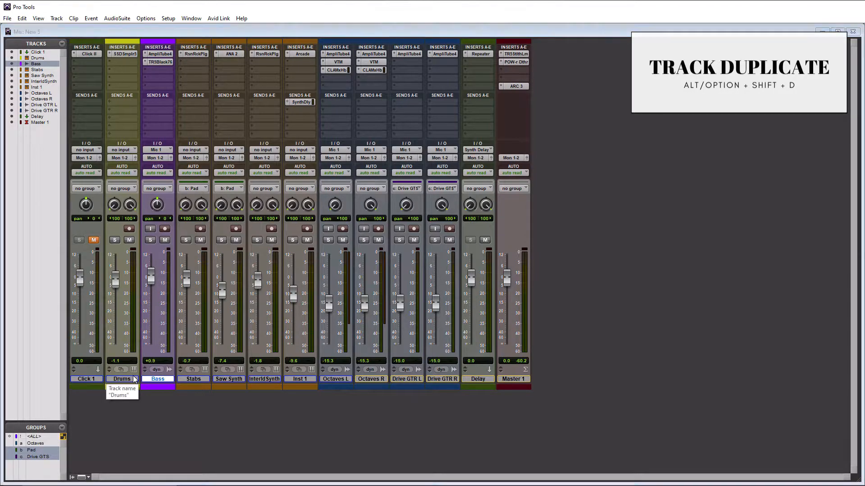
Duplicate the Bass track with default settings, creating Bass.dup1 beside it.
key(alt+shift+d)
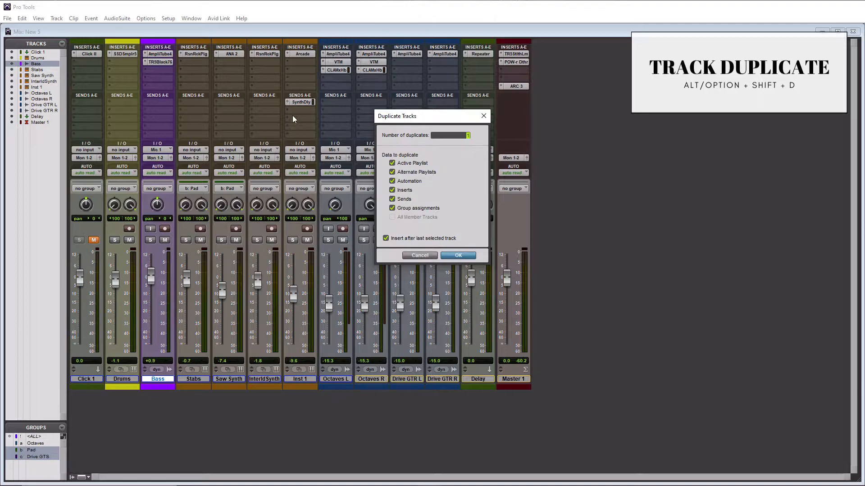
mouse_move(456, 176)
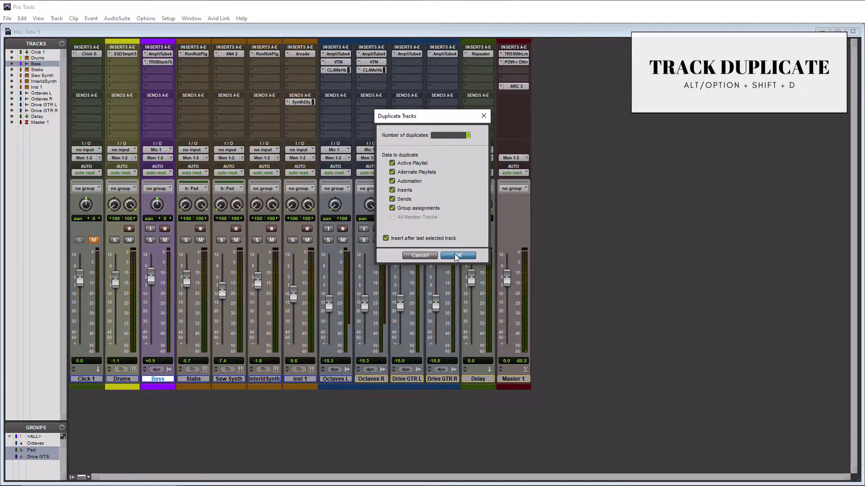
click(458, 254)
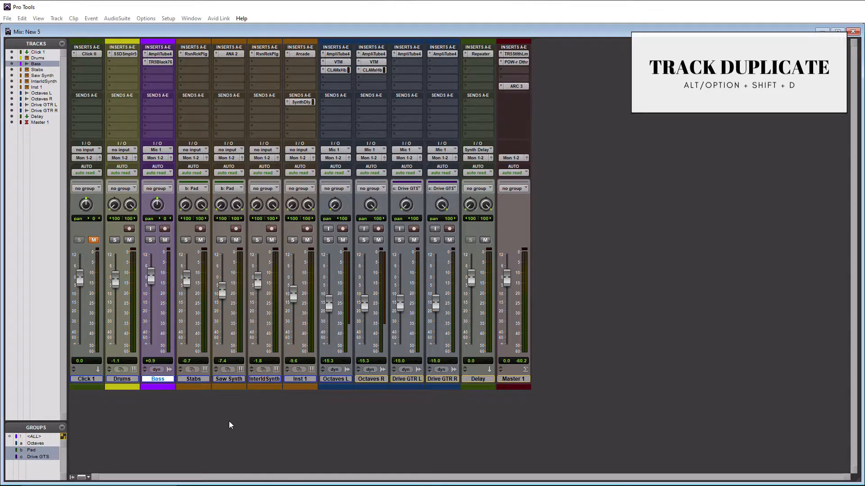
key(alt+shift+d)
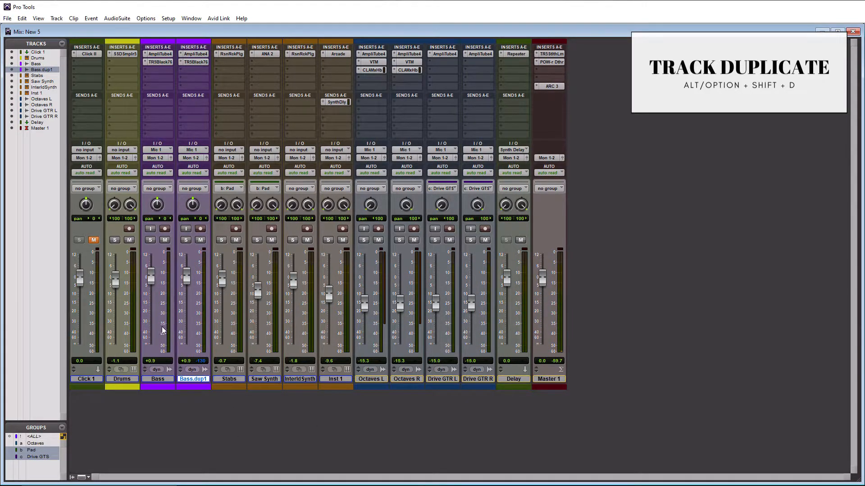
mouse_move(189, 327)
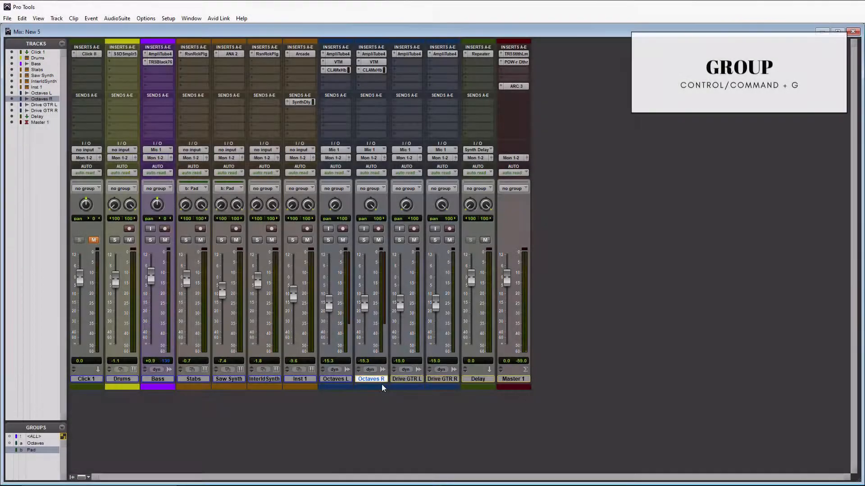
mouse_move(383, 390)
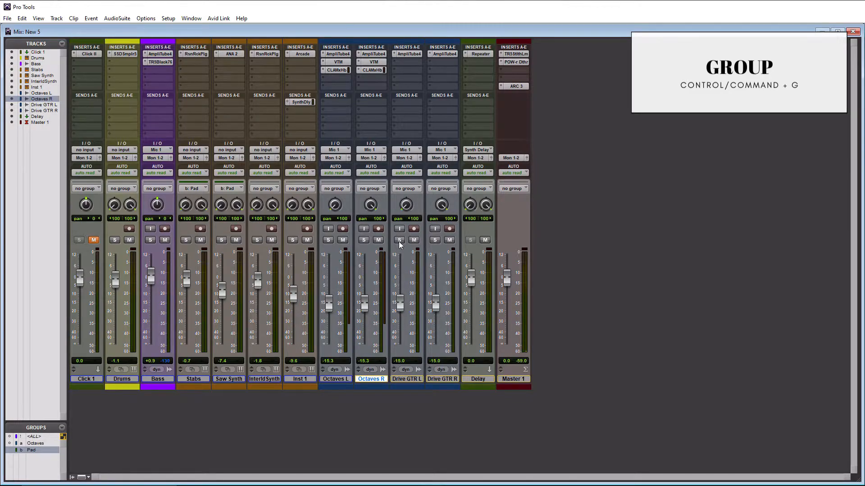
mouse_move(401, 404)
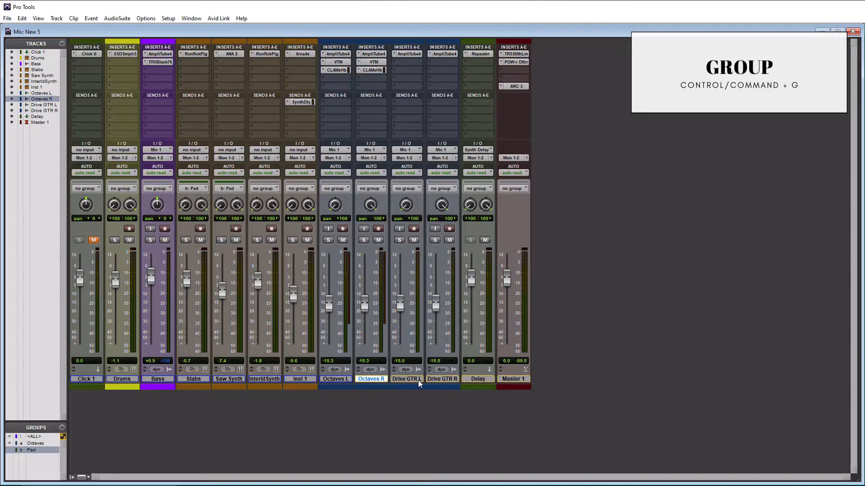
mouse_move(406, 426)
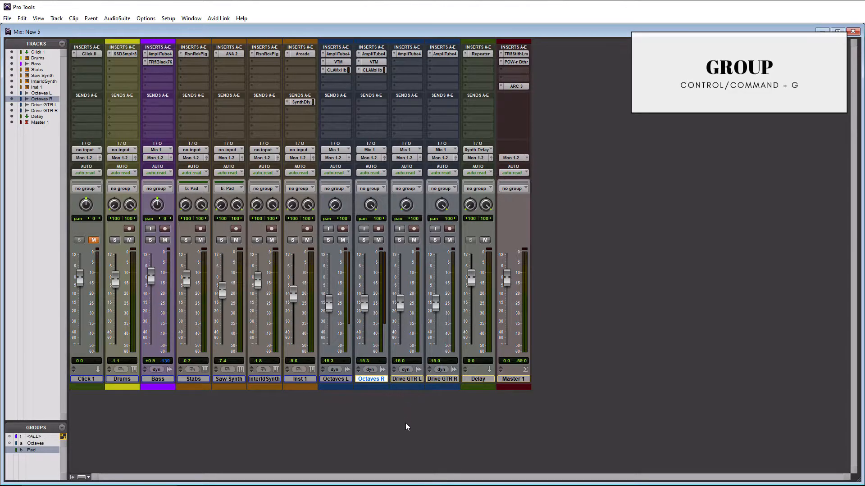
Select Drive GTR L and Drive GTR R and create a group named Drive GTS.
click(406, 379)
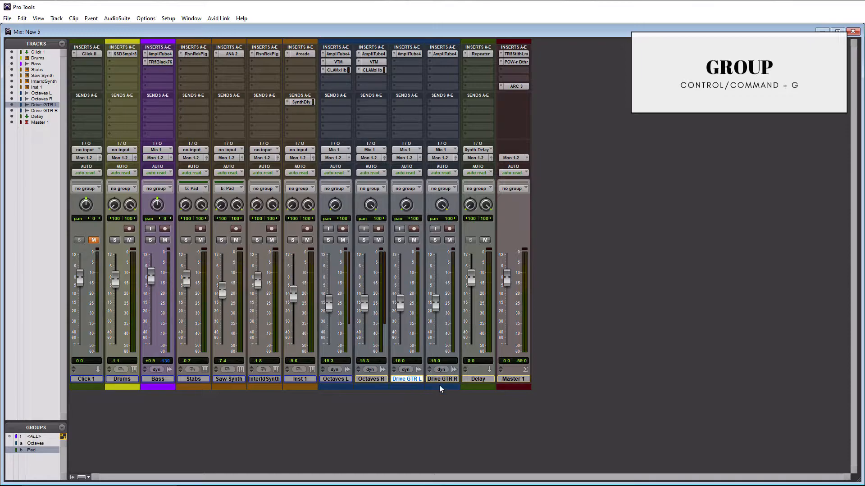
click(442, 379)
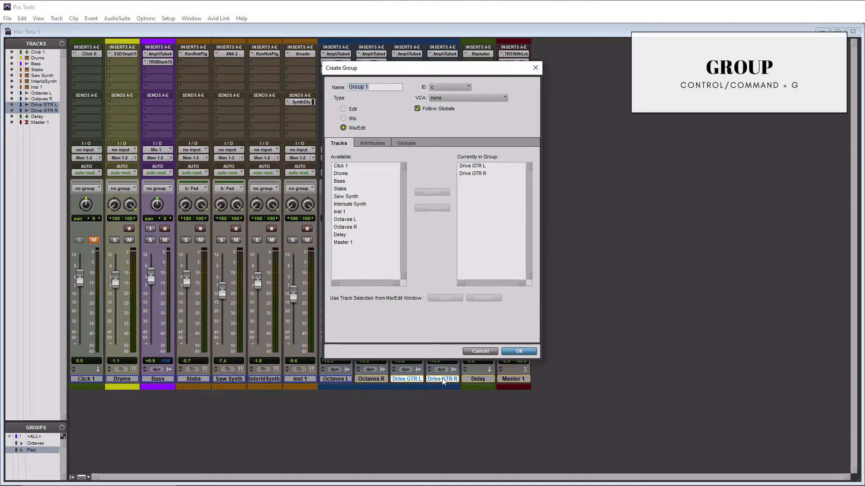
text(D)
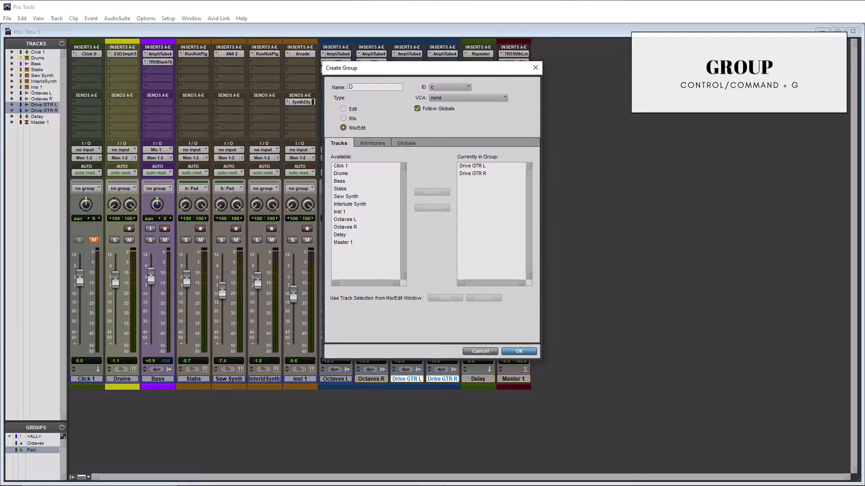
text(rive GTS)
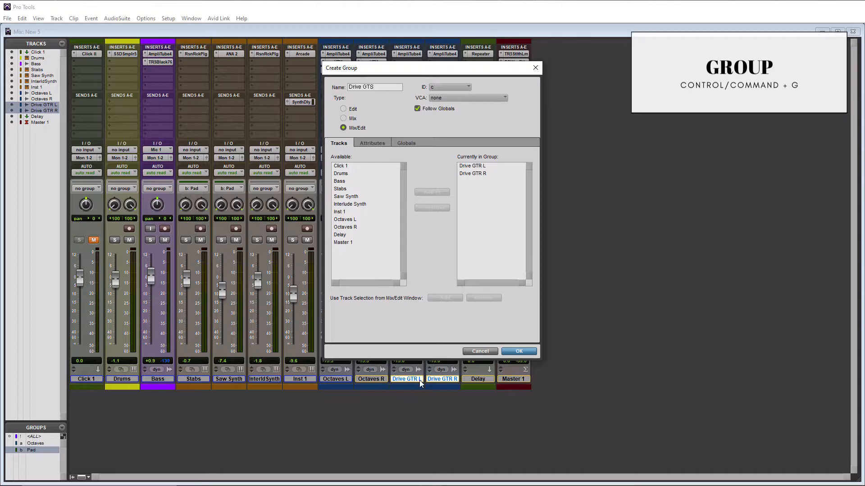
click(517, 351)
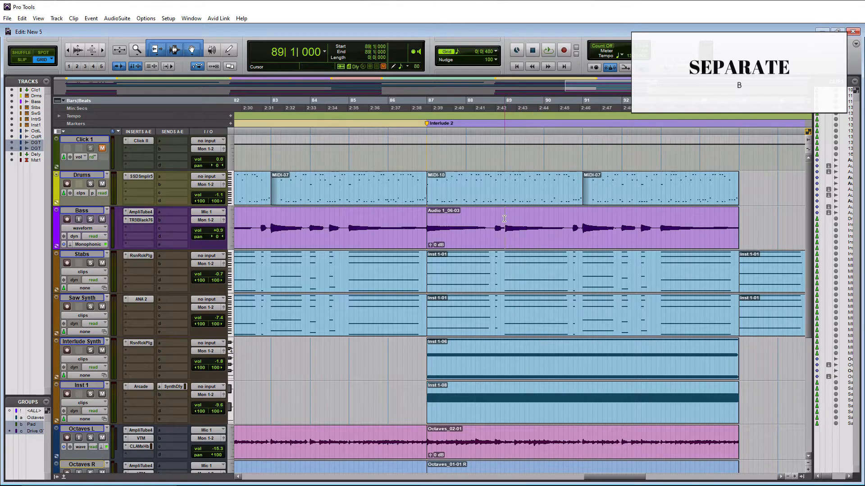
Place the edit point inside the Bass clip for separating the clips.
click(502, 108)
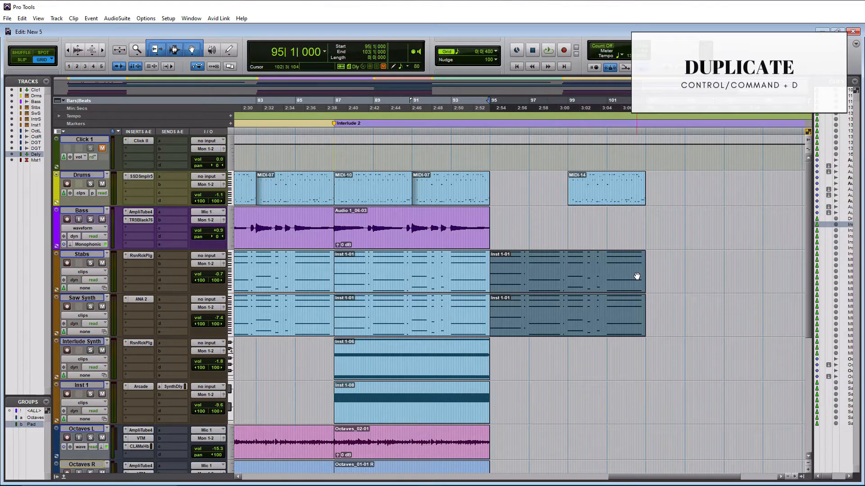
Duplicate the selected Stabs and Saw Synth loops so they continue past bar 95.
key(ctrl+d)
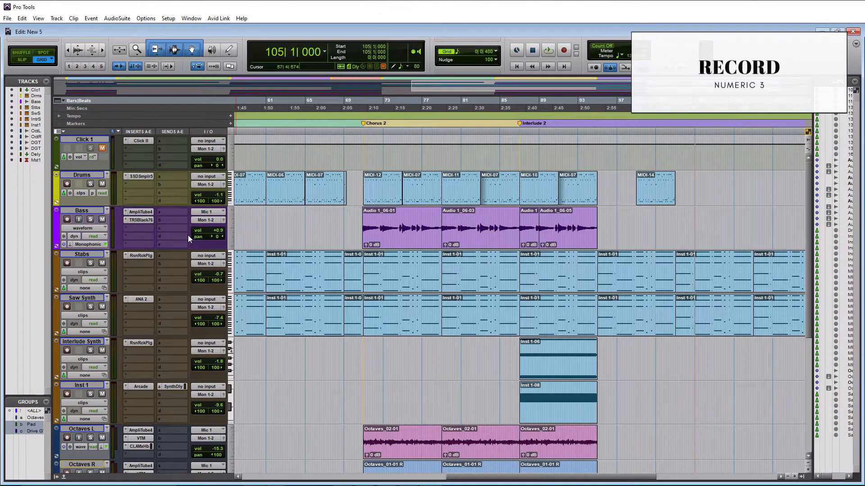
mouse_move(65, 228)
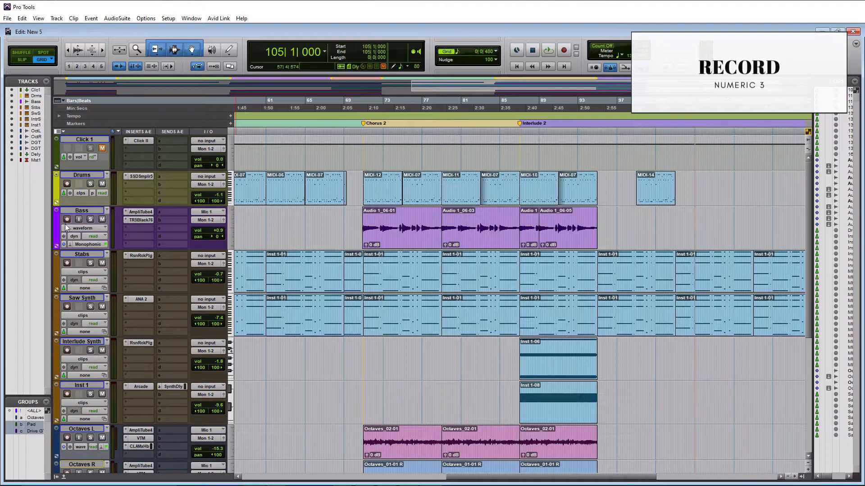
Arm the Bass track, record a short clip around bar 101, and stop the transport.
click(67, 220)
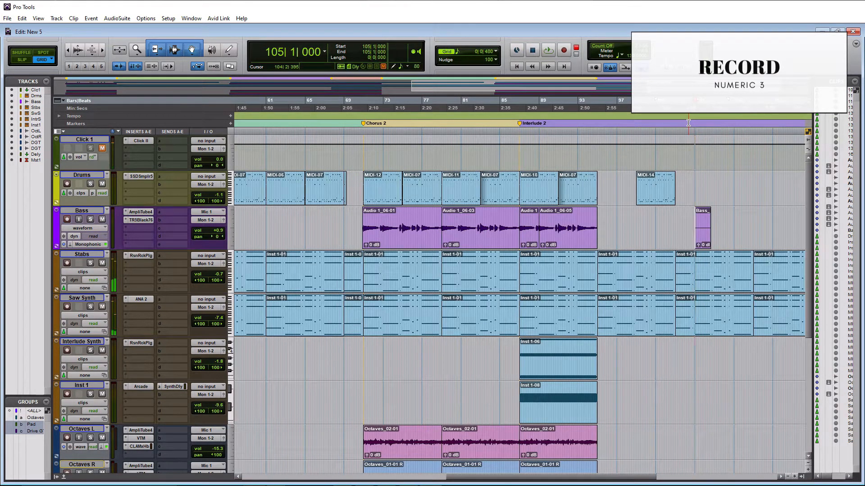
key(space)
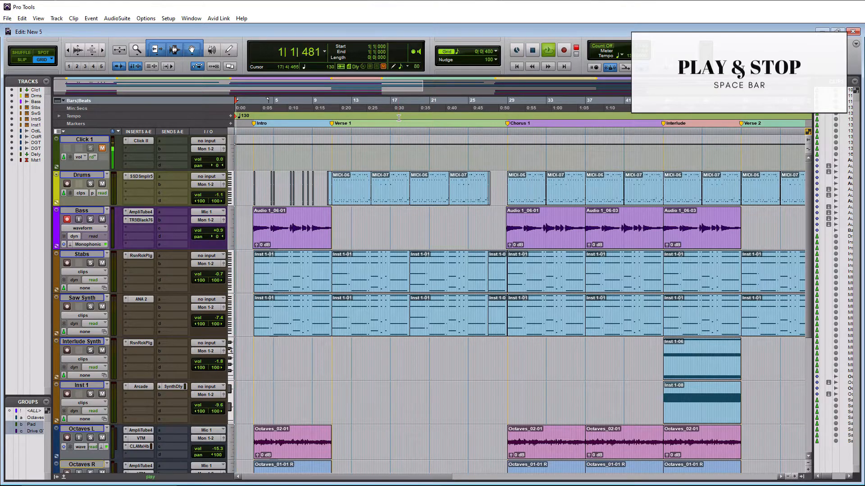
Stop playback of the session after playing from bar 1.
key(space)
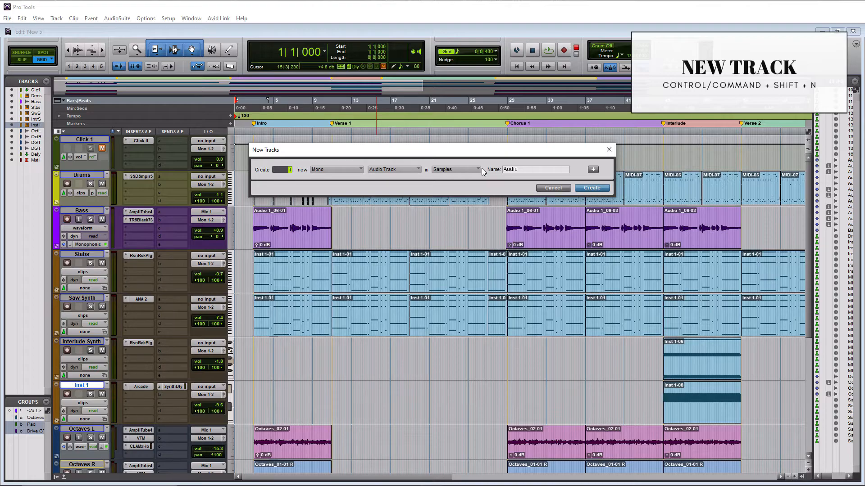
Create a new mono audio track in Samples, added as Audio 1 below Inst 1.
click(394, 169)
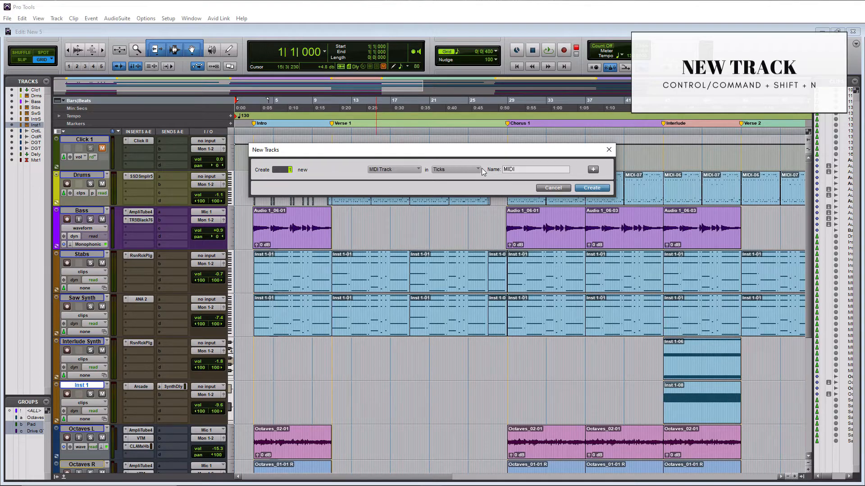
click(394, 170)
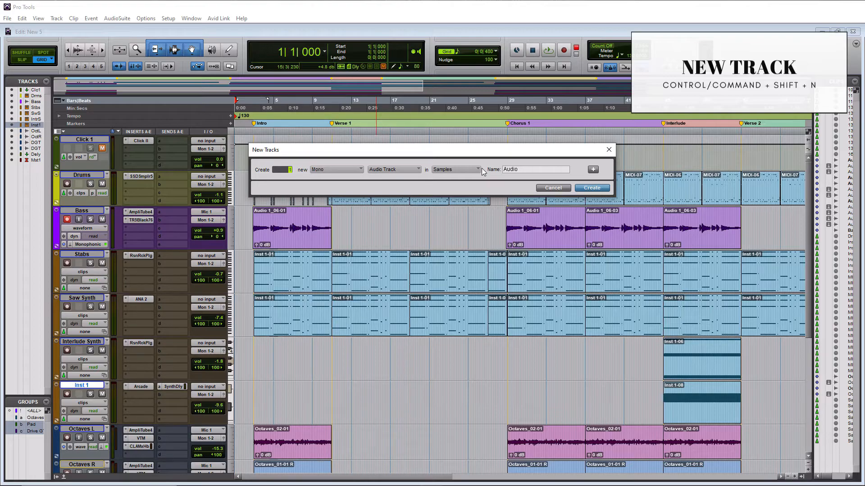
mouse_move(485, 166)
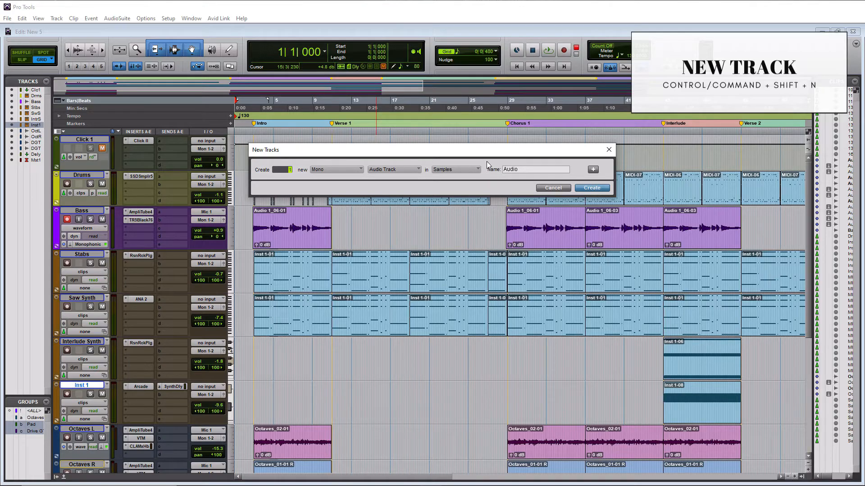
click(591, 188)
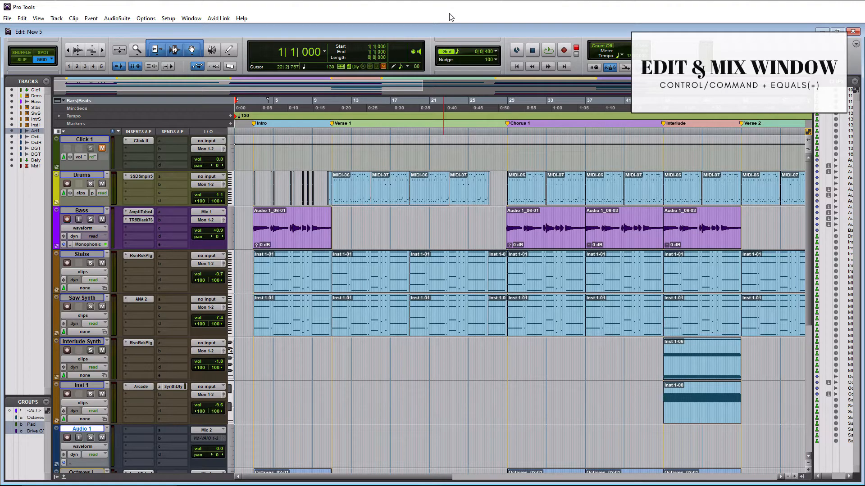
key(ctrl+=)
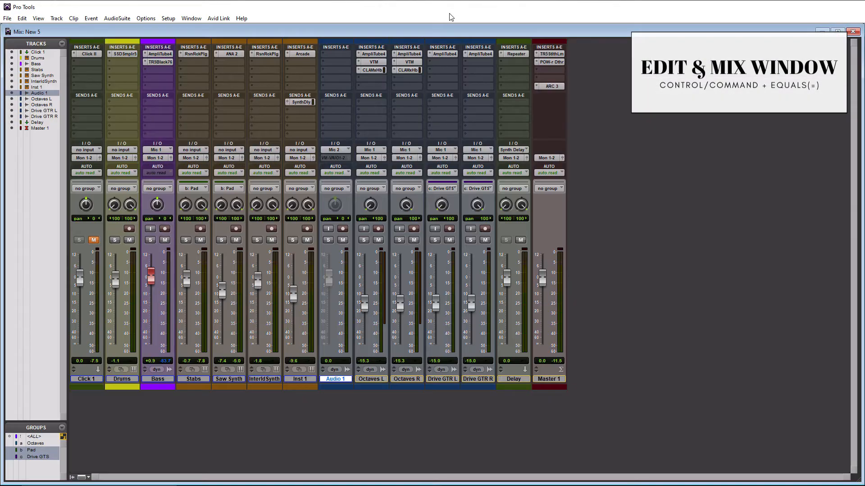
key(ctrl+=)
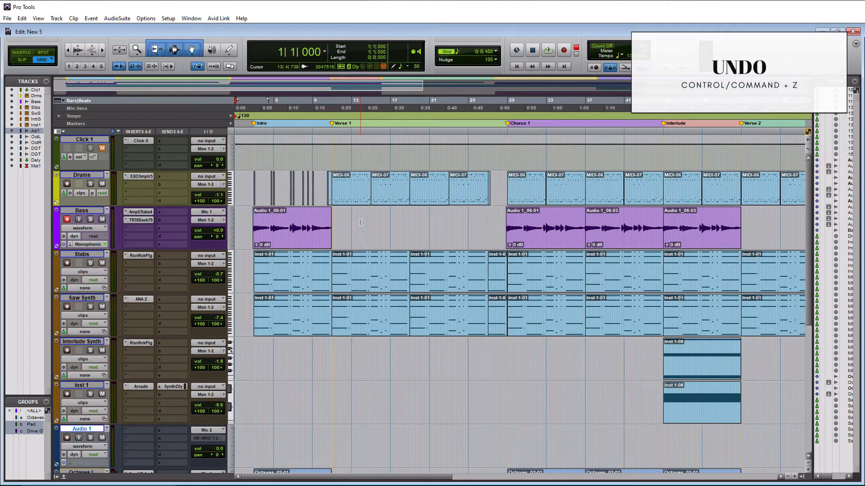